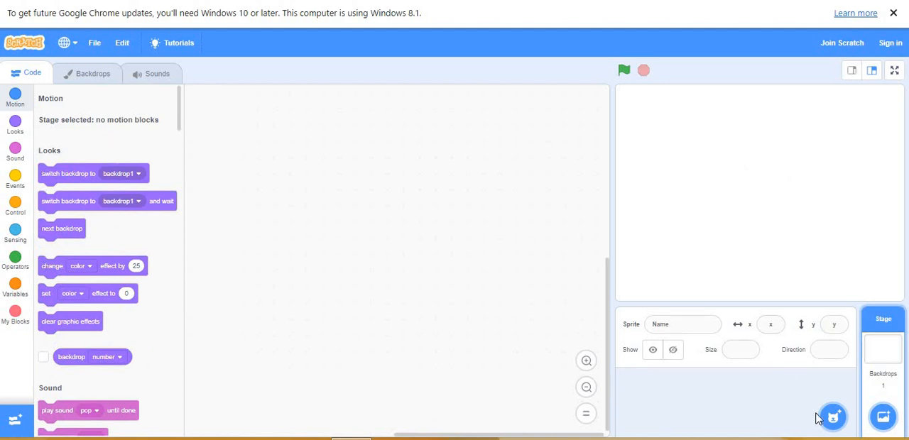
- Add the Toucan sprite from the Animals category of the sprite library
left_click(832, 418)
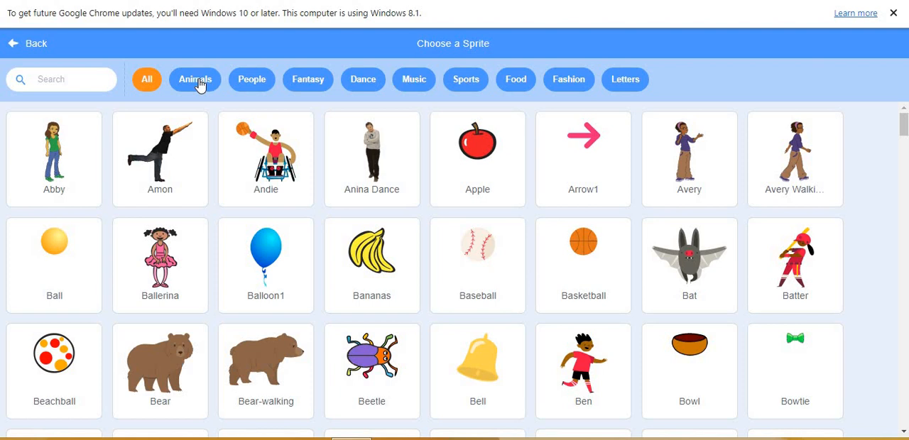
left_click(194, 79)
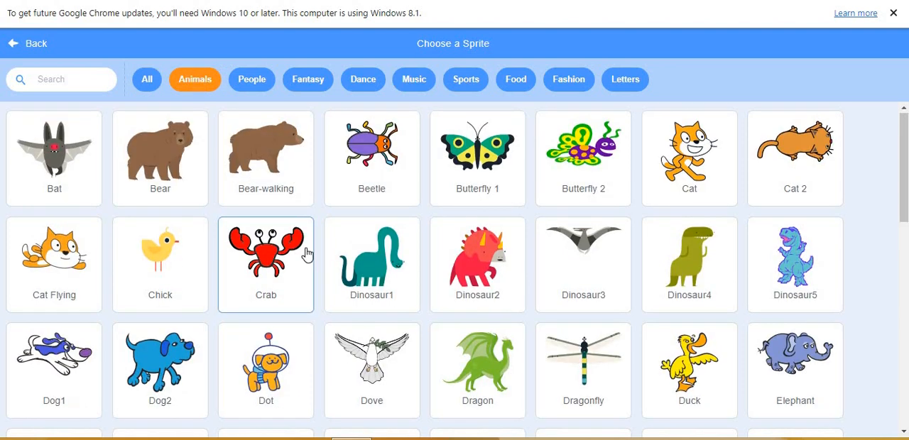
scroll("down", 3)
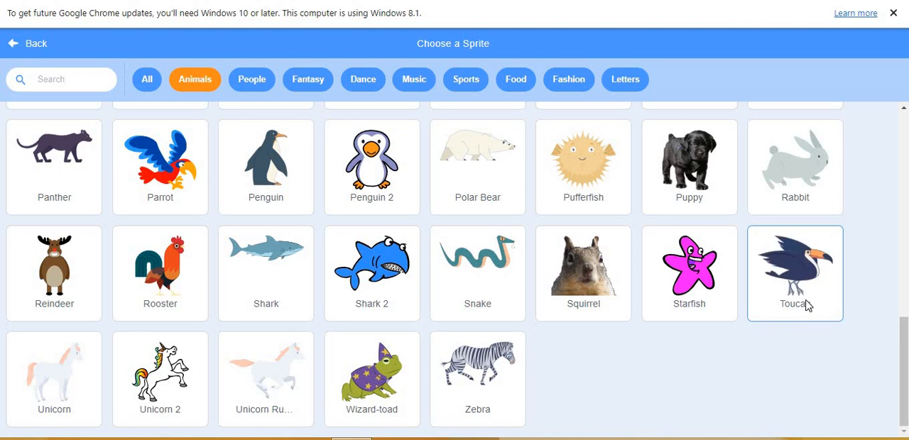
left_click(796, 272)
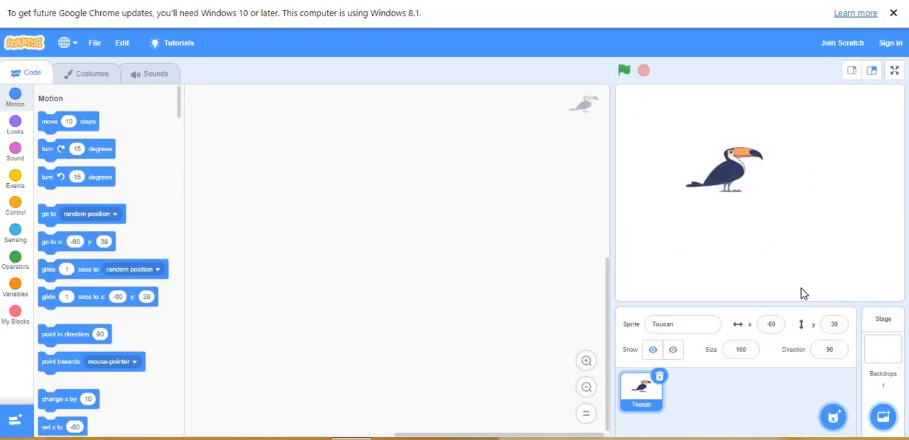
- Choose the blue-sky-over-green-hills backdrop for the stage
left_click(884, 417)
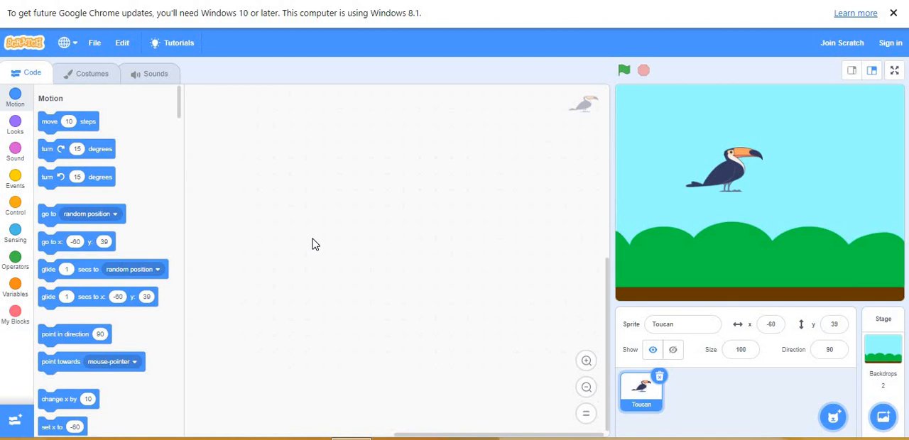
mouse_move(51, 136)
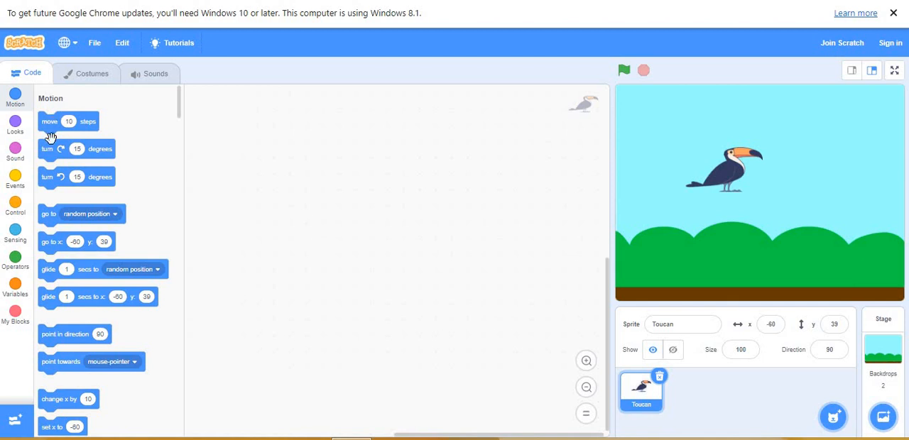
mouse_move(82, 321)
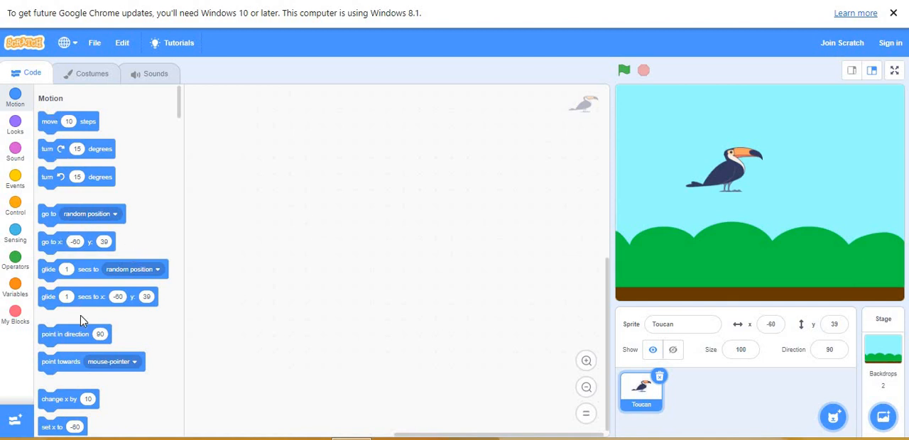
- Place a set rotation style block in the Toucan's code and set it to all around
scroll("down", 3)
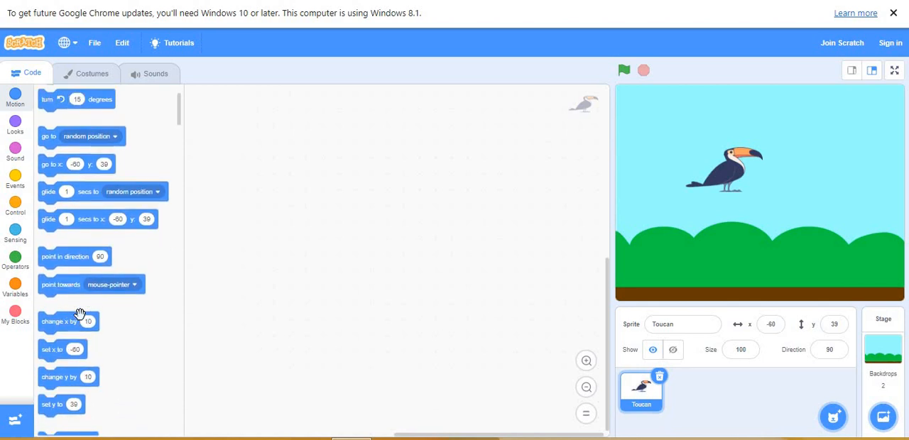
scroll("down", 3)
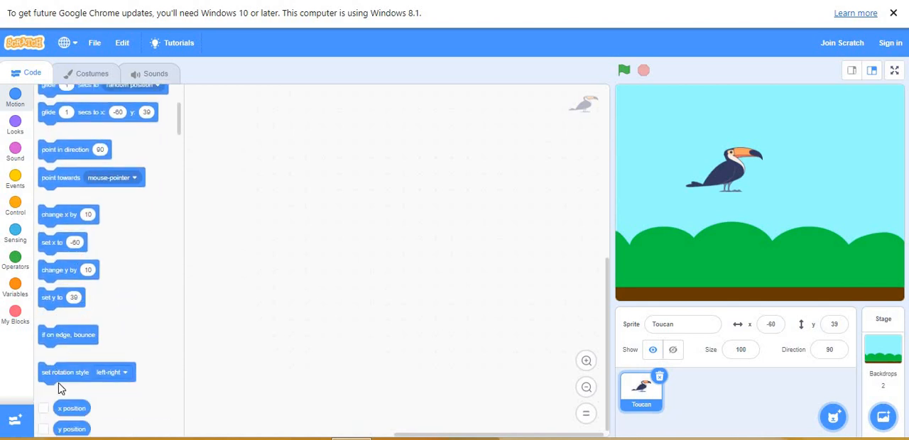
left_click_drag(85, 372, 188, 331)
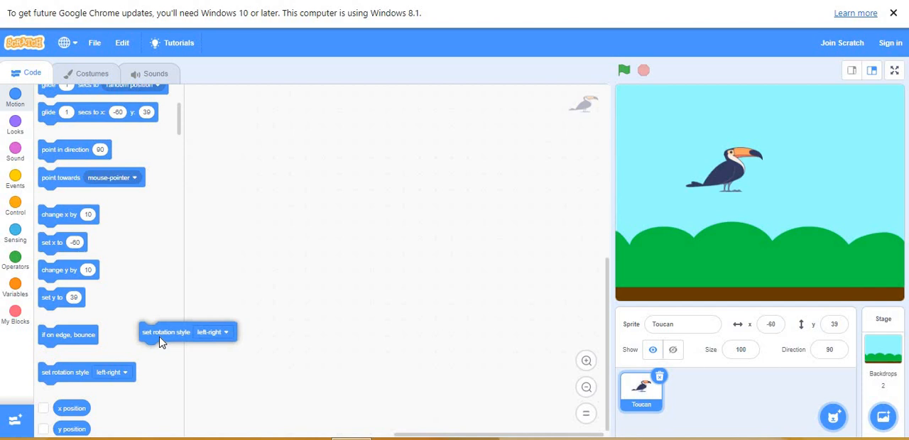
left_click_drag(165, 331, 298, 180)
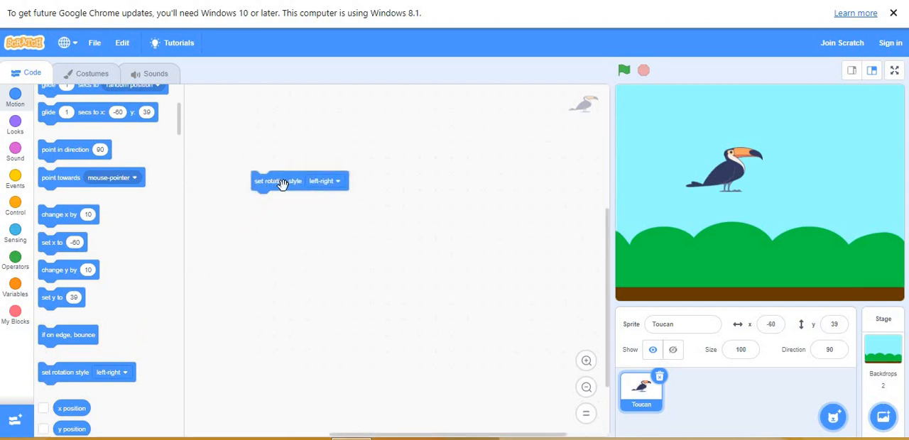
mouse_move(321, 186)
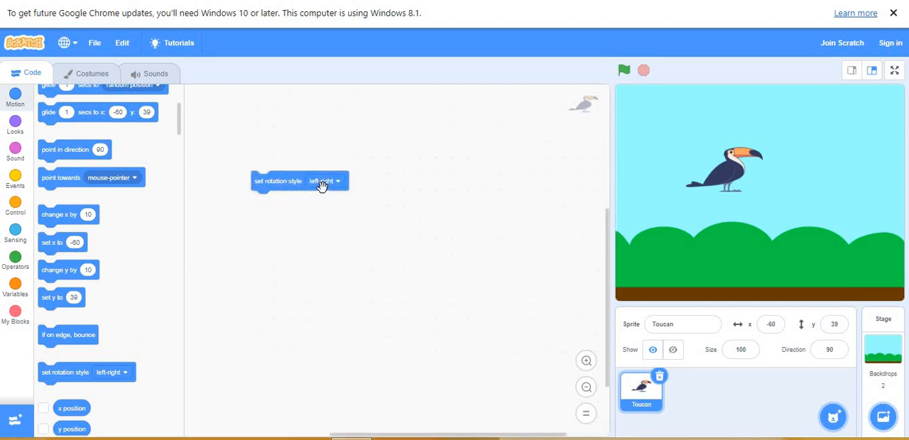
left_click(325, 181)
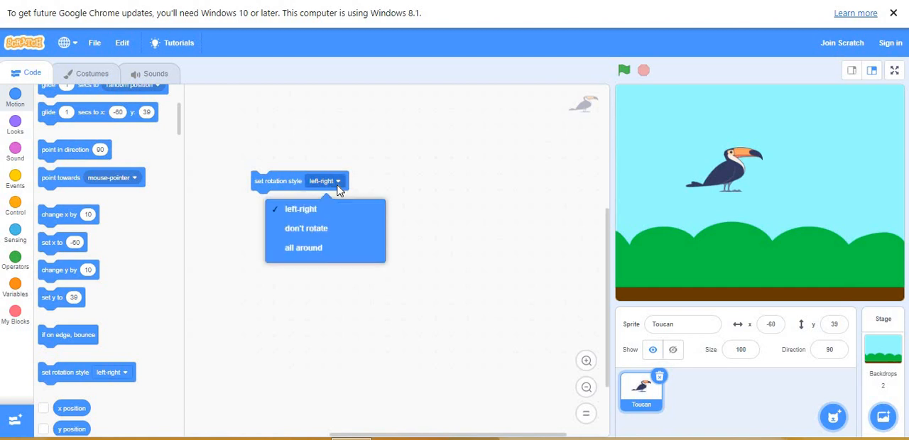
left_click(304, 247)
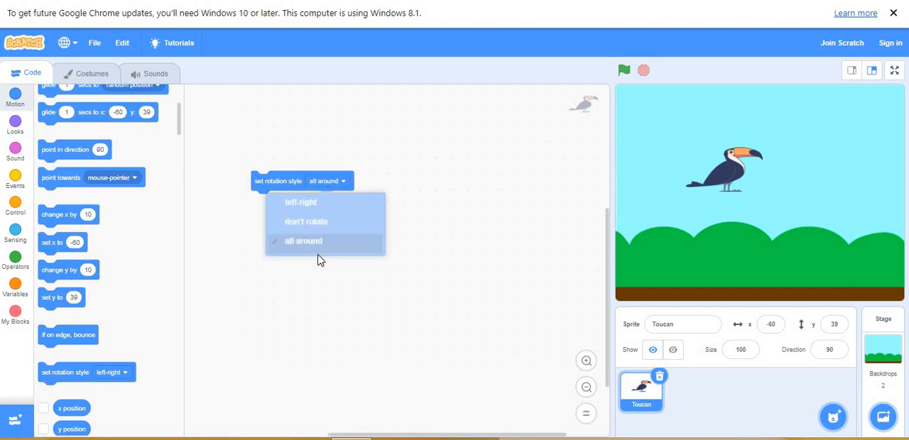
left_click(304, 241)
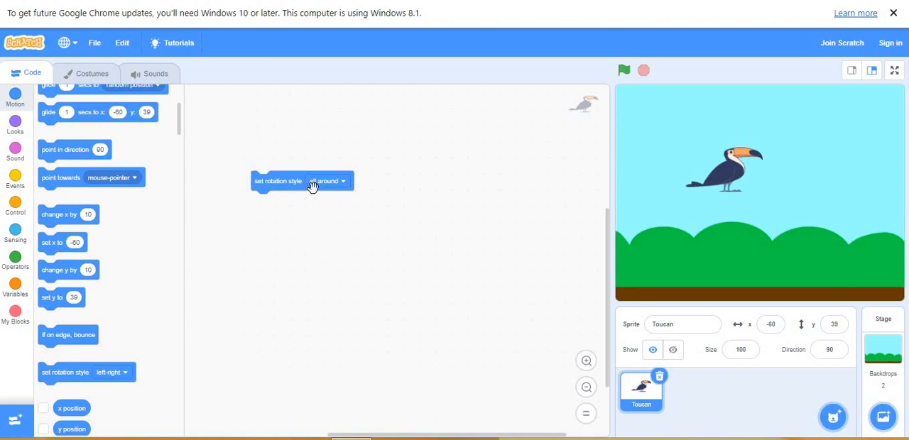
mouse_move(54, 201)
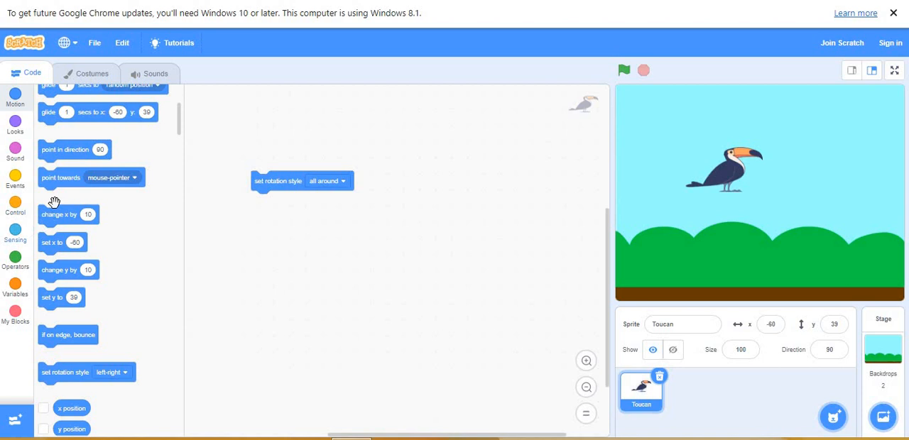
mouse_move(63, 158)
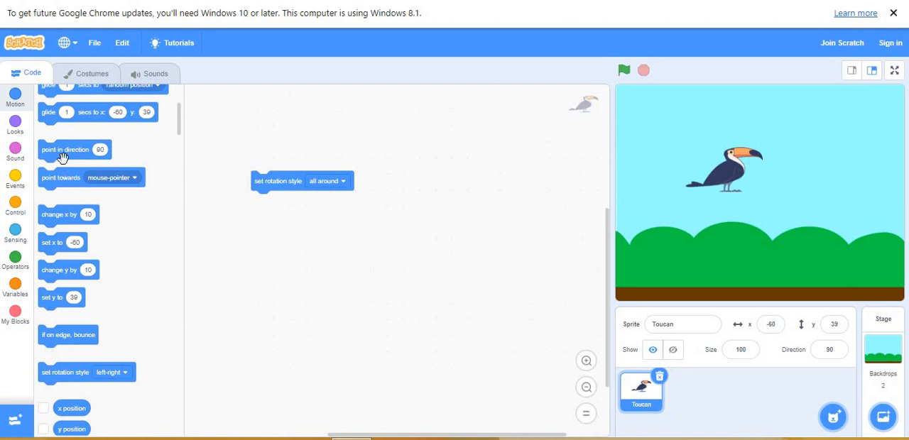
- Snap a point in direction block under the rotation style block, keeping direction 0
left_click_drag(65, 149, 208, 214)
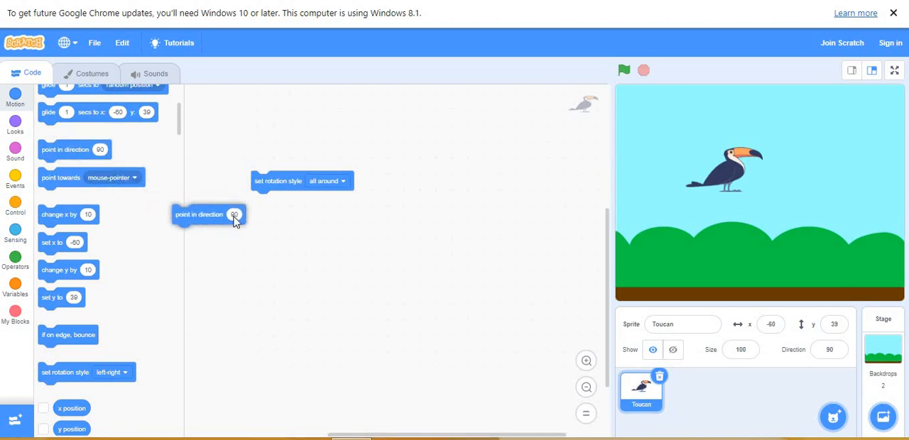
left_click_drag(206, 214, 287, 205)
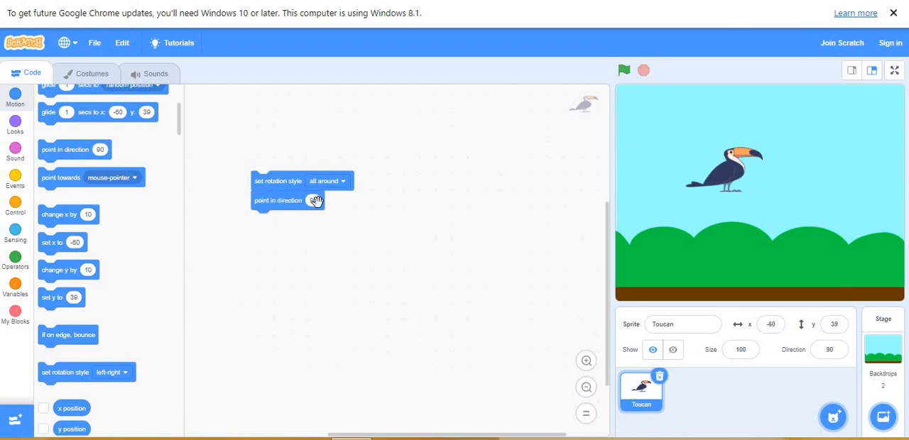
left_click(313, 200)
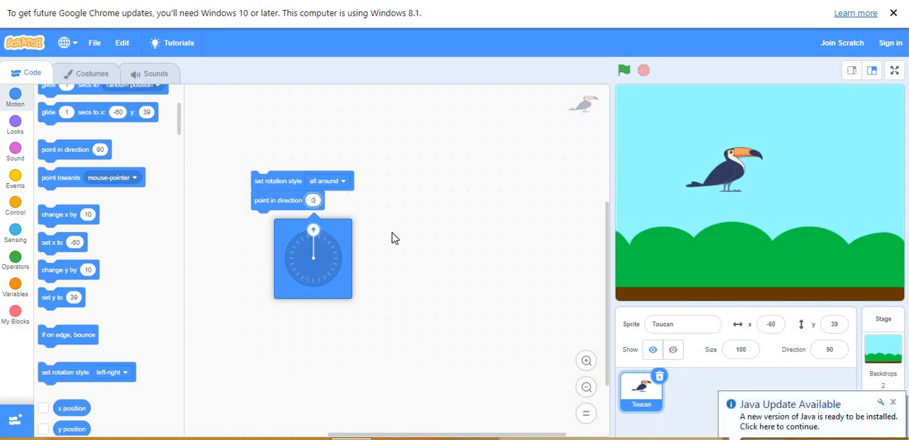
left_click(312, 199)
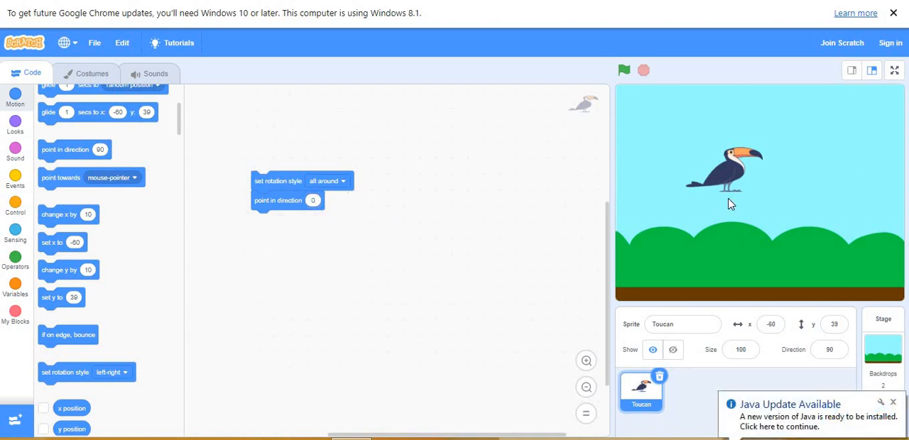
mouse_move(751, 176)
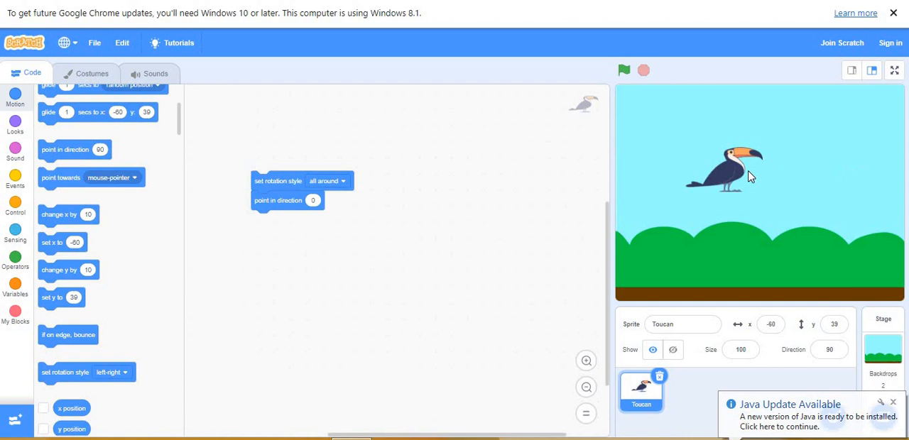
mouse_move(741, 177)
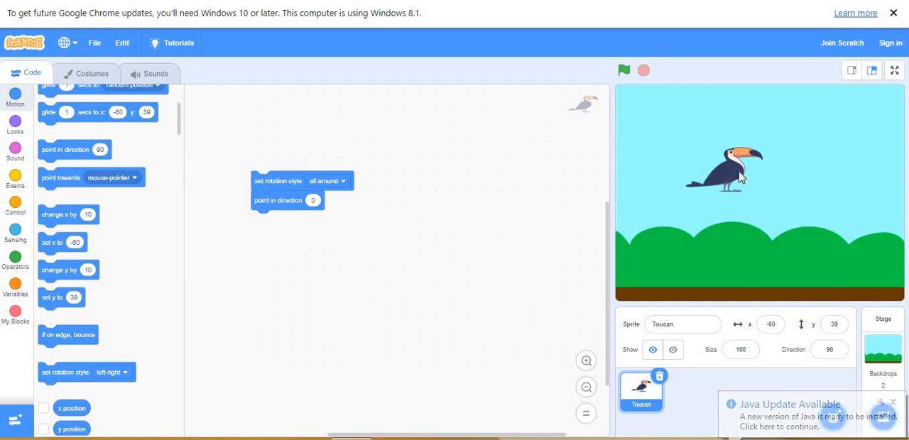
mouse_move(646, 184)
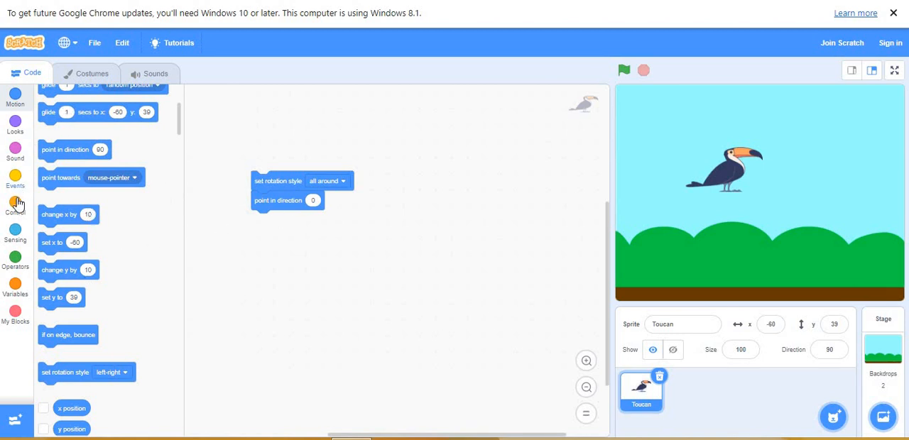
- Head the script with a key-pressed trigger from Events set to up arrow
left_click(14, 179)
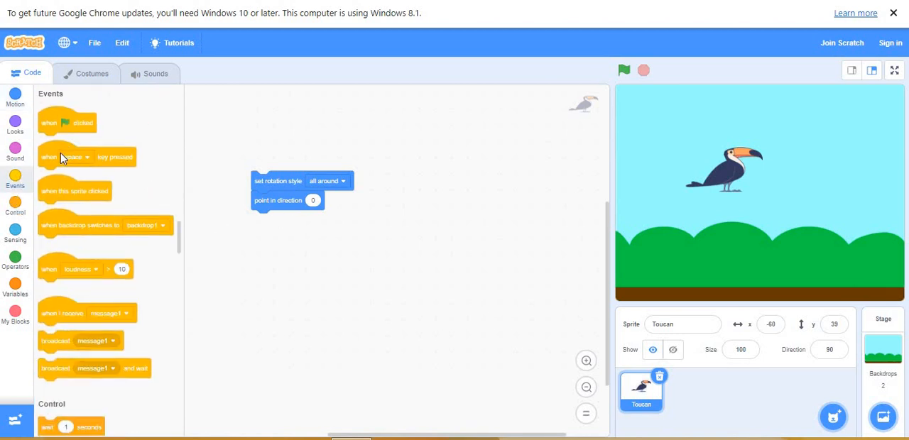
left_click_drag(85, 156, 291, 117)
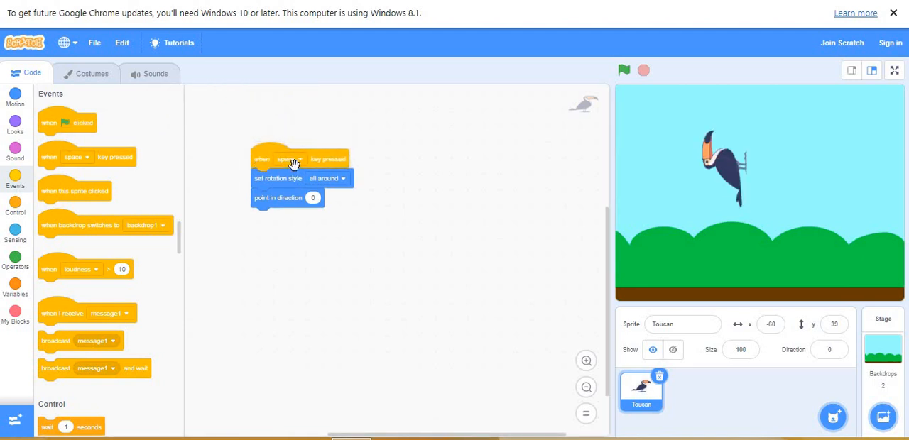
left_click(287, 159)
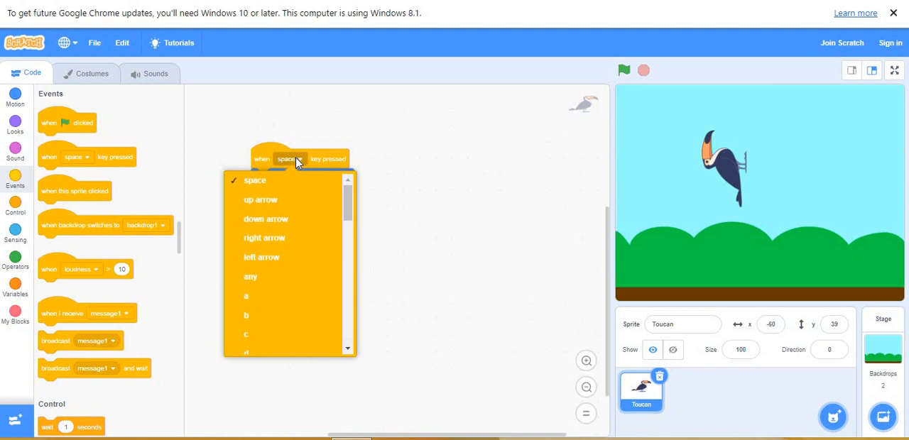
left_click(261, 199)
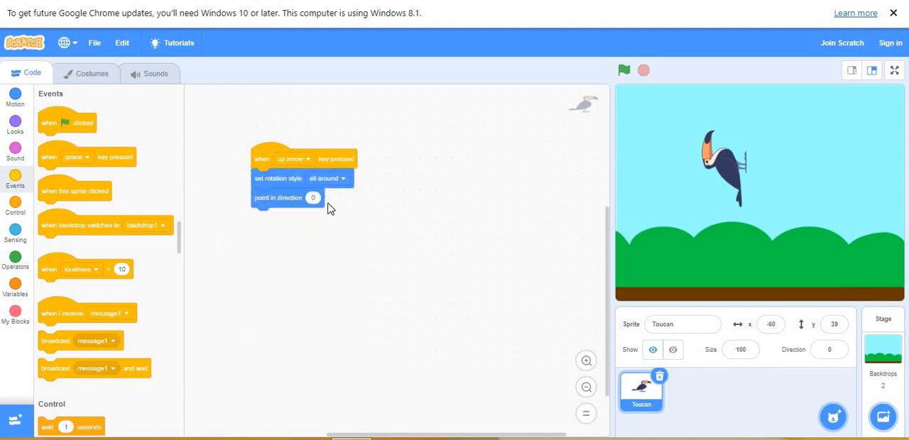
mouse_move(330, 186)
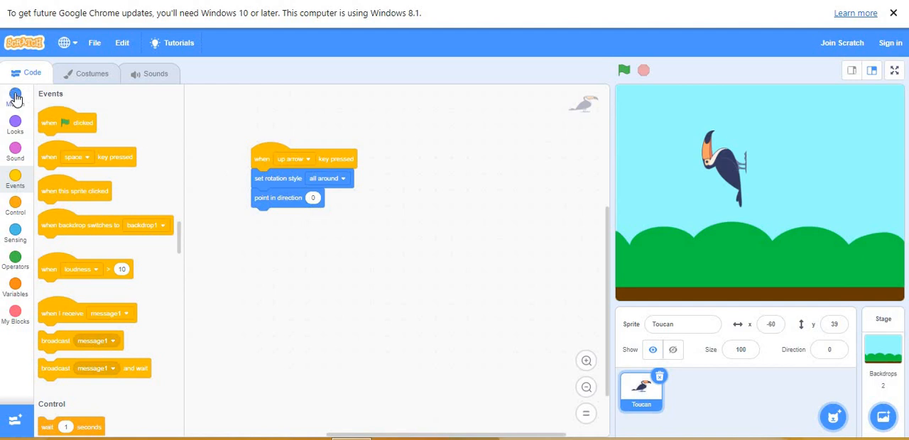
- Append move 10 steps and next costume to the up-arrow script, then test it on stage
left_click(15, 97)
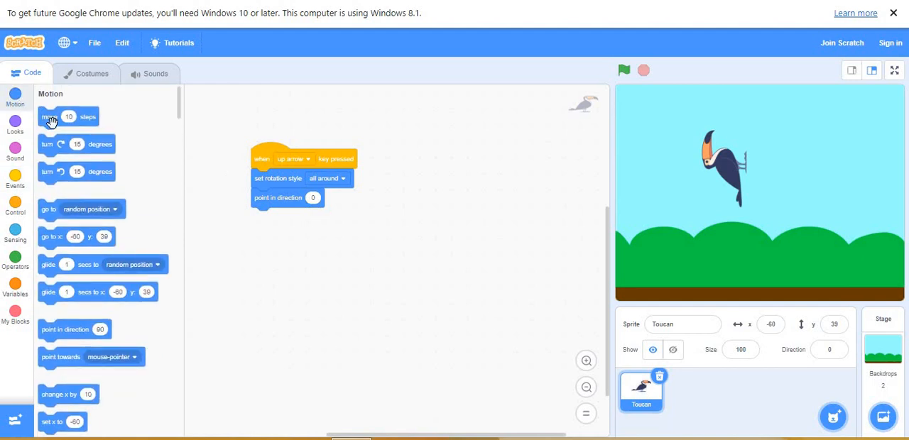
left_click_drag(49, 116, 272, 227)
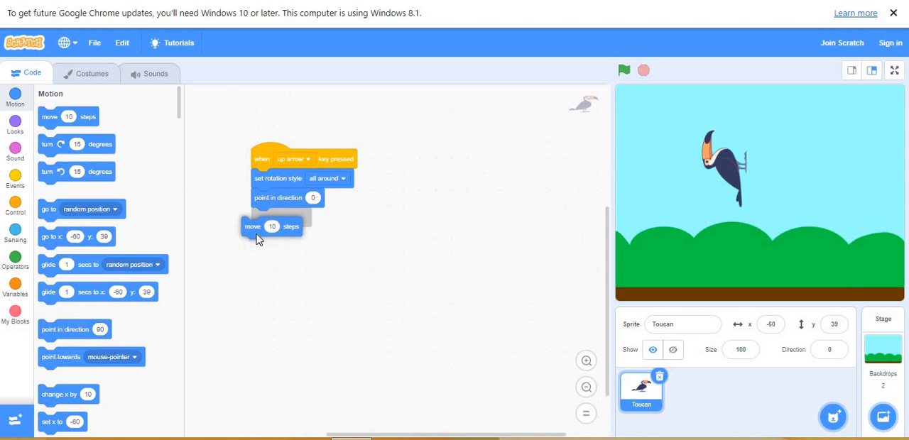
left_click_drag(271, 226, 281, 217)
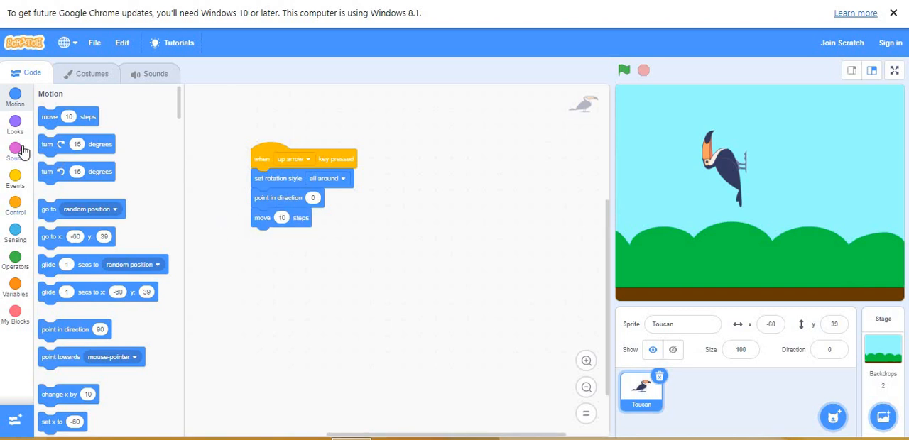
left_click(15, 125)
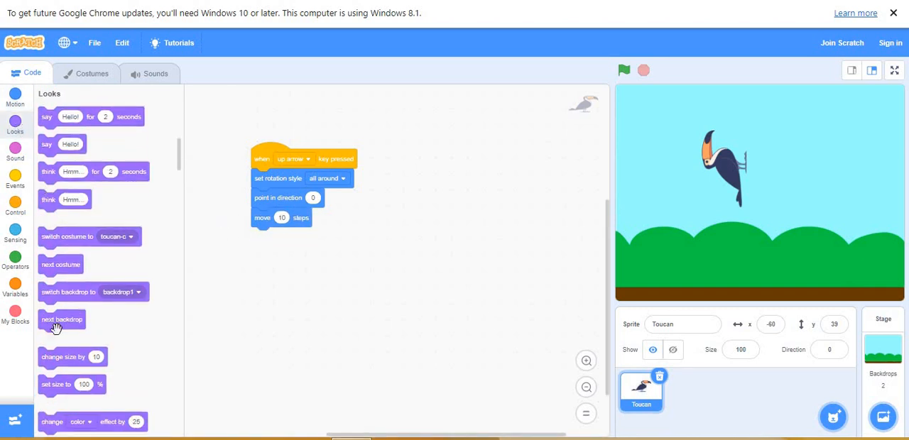
mouse_move(61, 264)
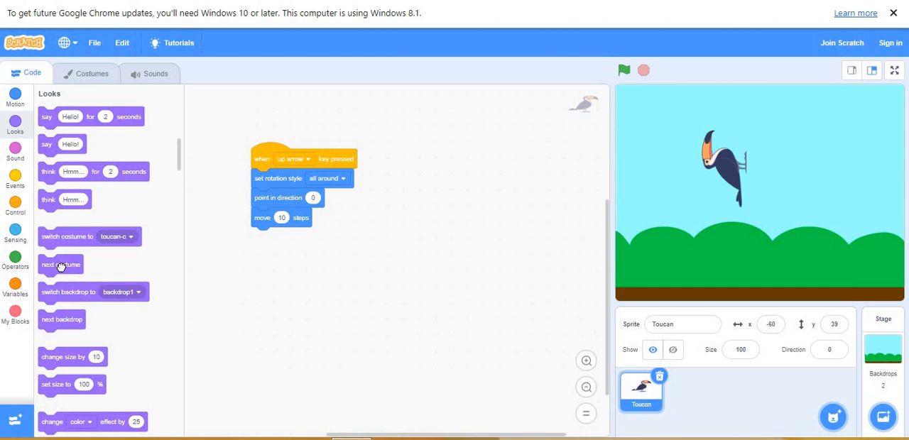
left_click_drag(59, 264, 281, 247)
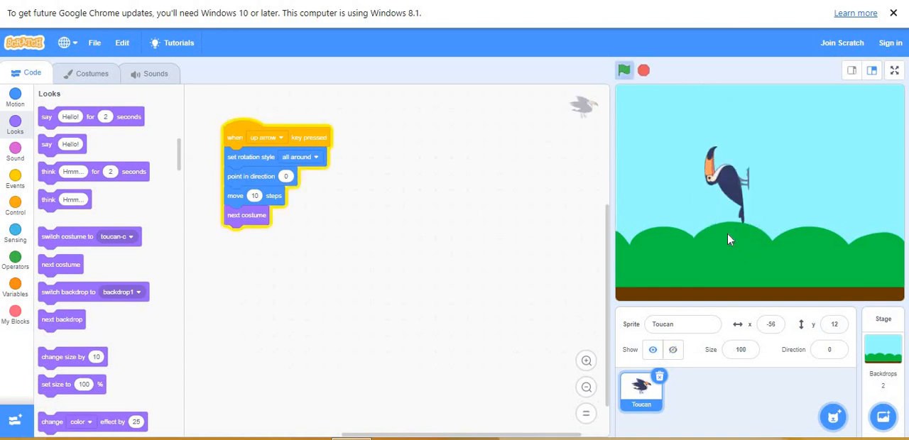
left_click(624, 70)
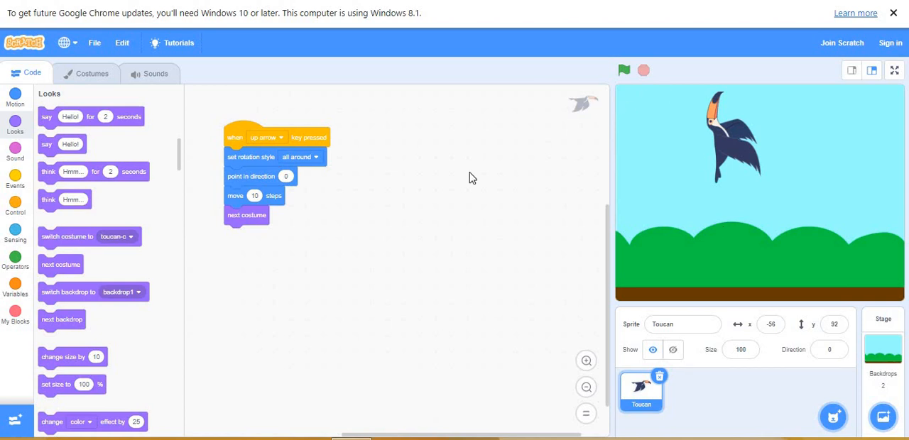
mouse_move(236, 139)
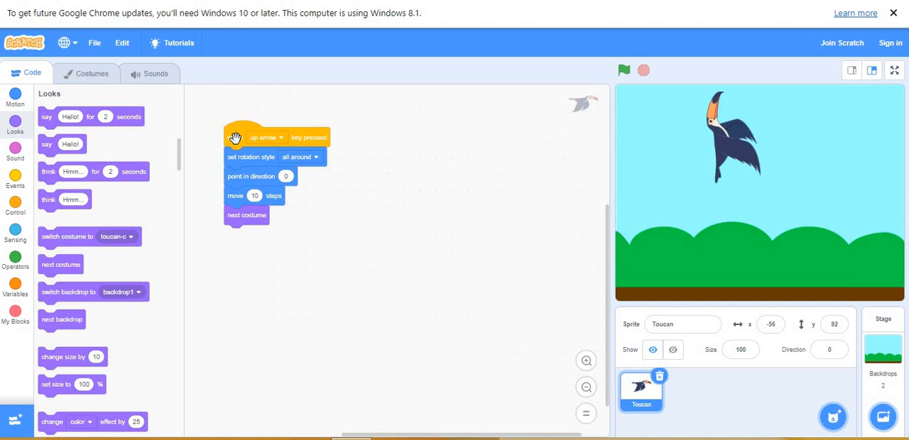
- Duplicate the up-arrow script into a down-arrow script pointing the Toucan to 180
right_click(256, 136)
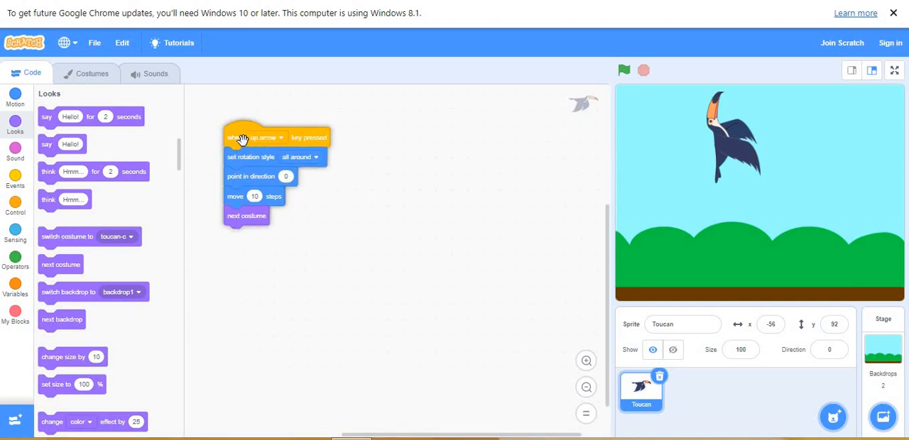
left_click_drag(244, 136, 415, 136)
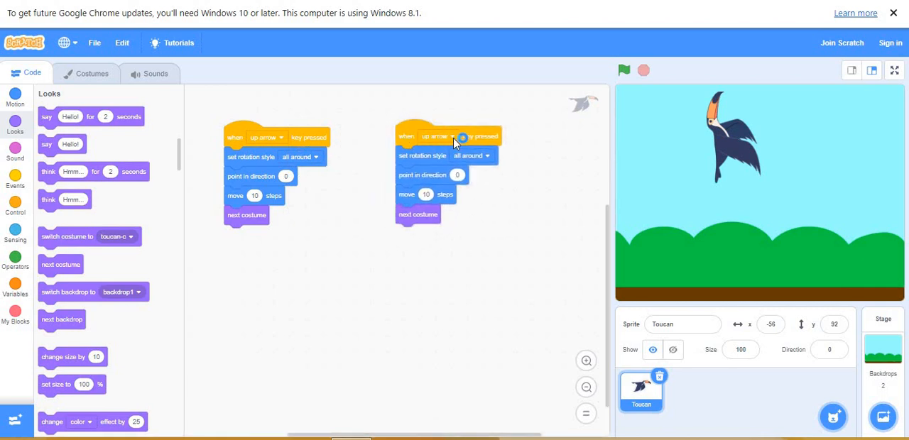
left_click(436, 136)
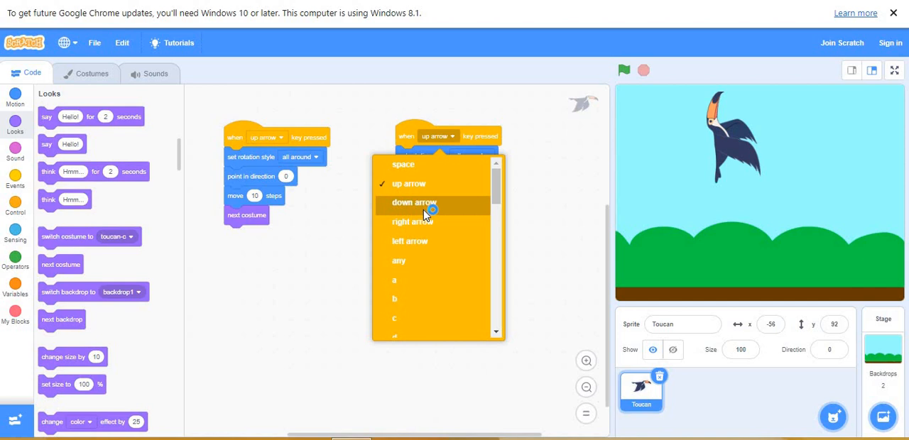
left_click(413, 202)
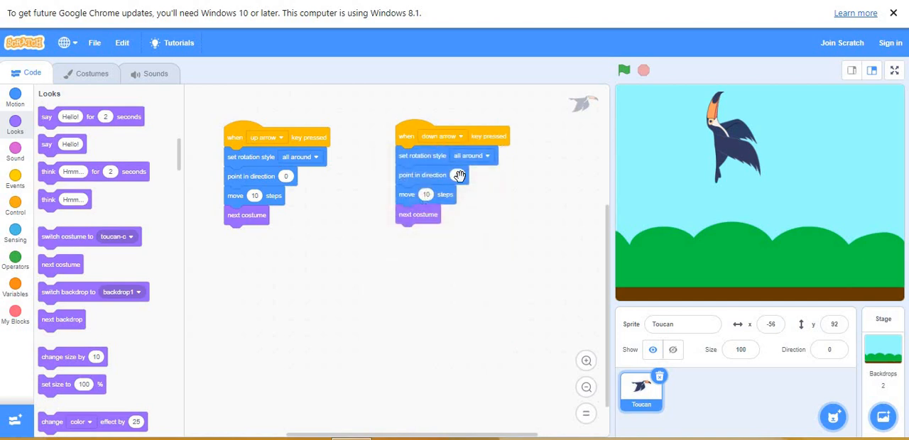
left_click(458, 176)
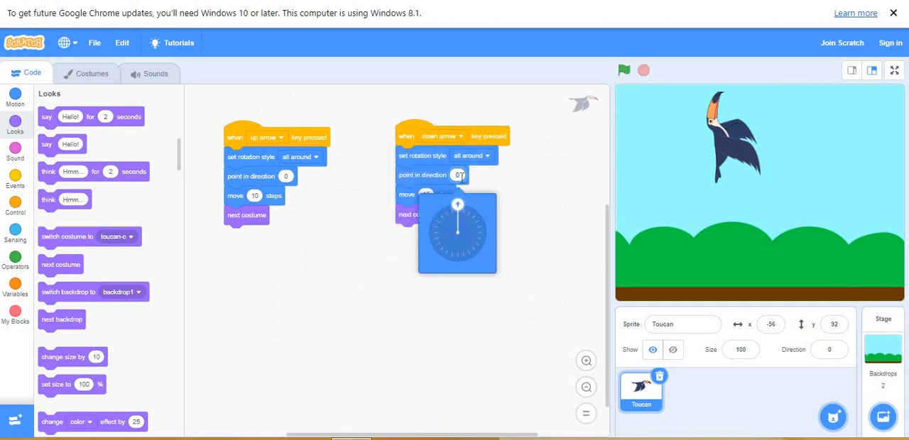
left_click_drag(457, 205, 457, 261)
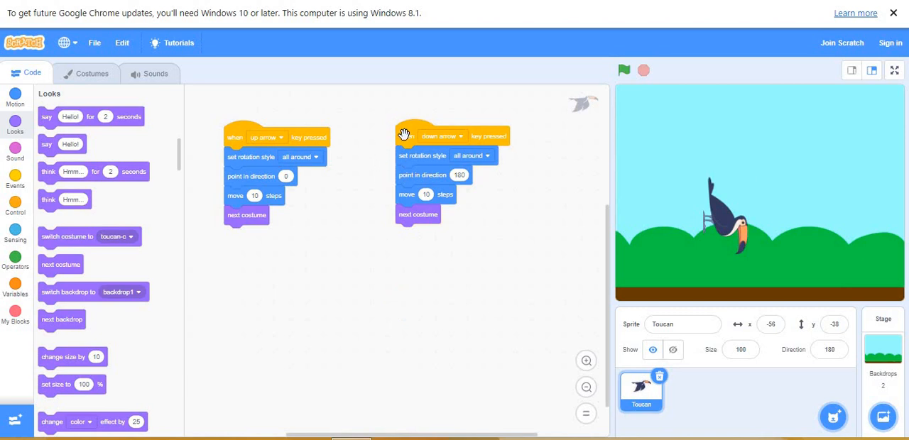
- Duplicate the down-arrow script twice and set the right-arrow copy's direction to 90
right_click(414, 137)
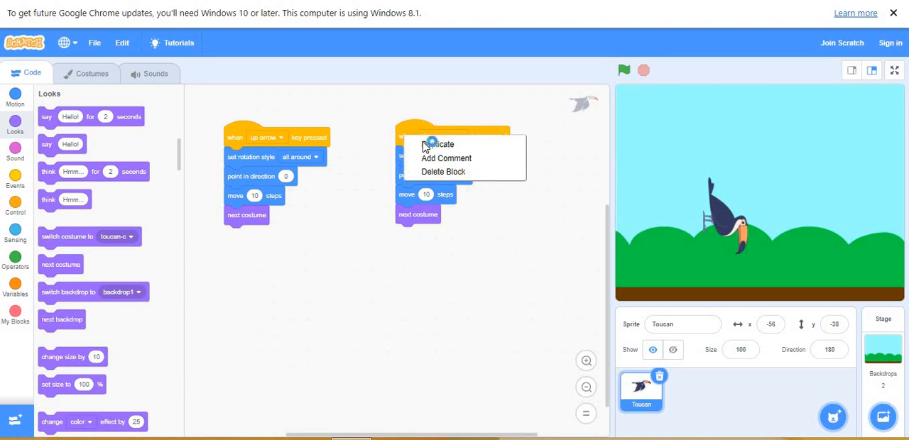
left_click(440, 144)
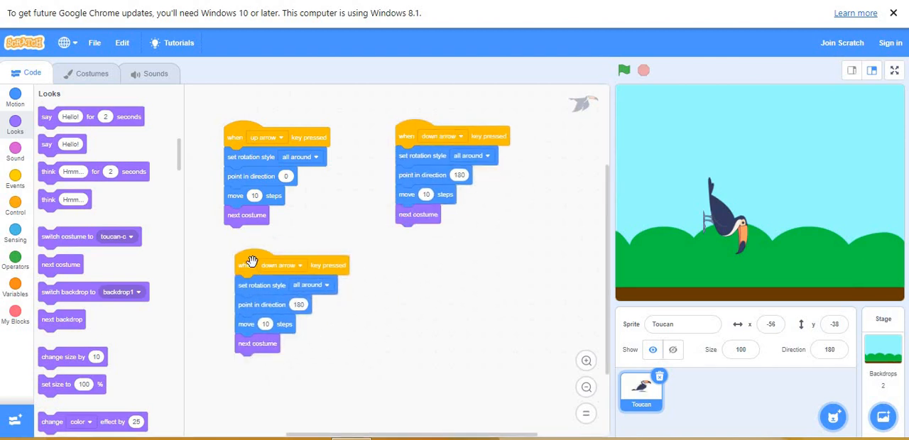
right_click(253, 264)
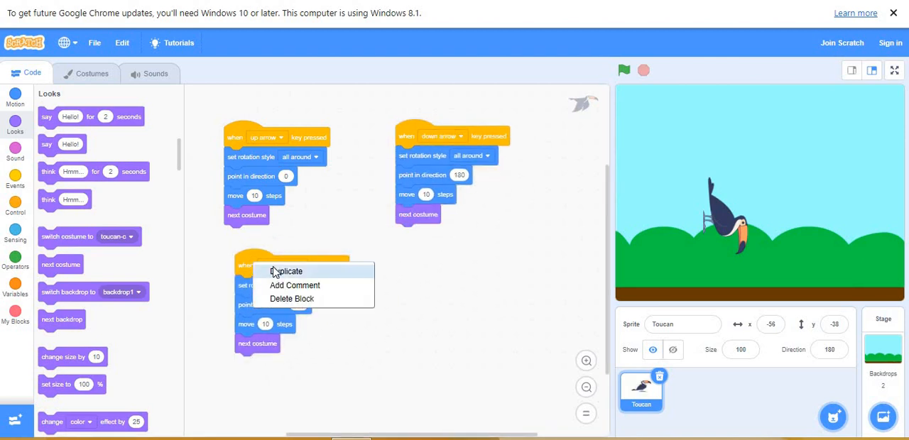
left_click(287, 271)
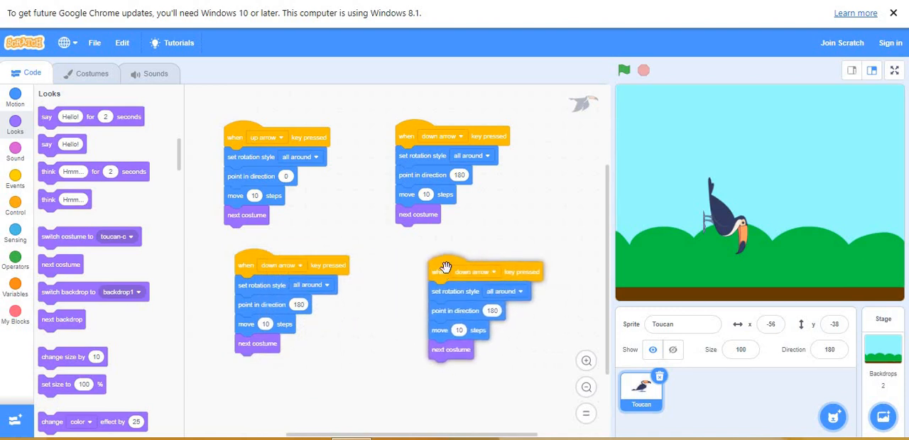
left_click(281, 264)
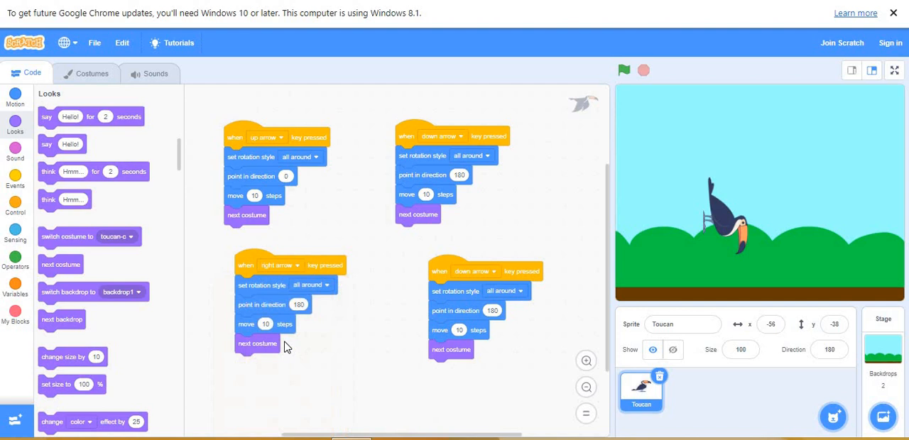
mouse_move(297, 307)
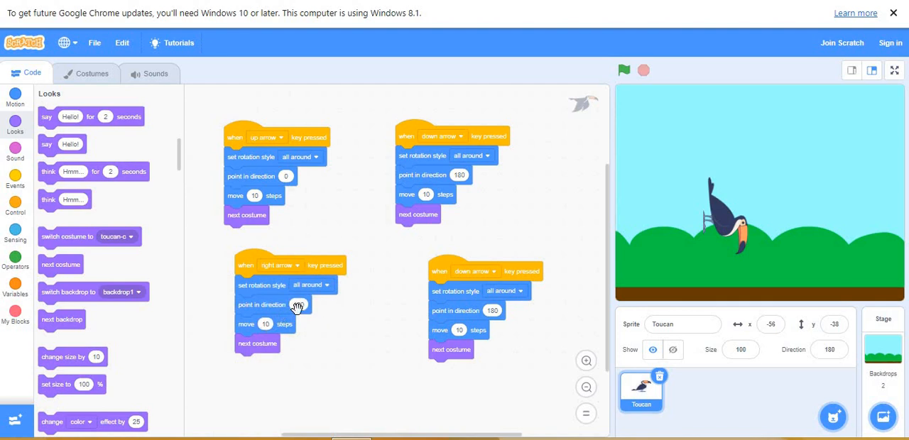
left_click(298, 304)
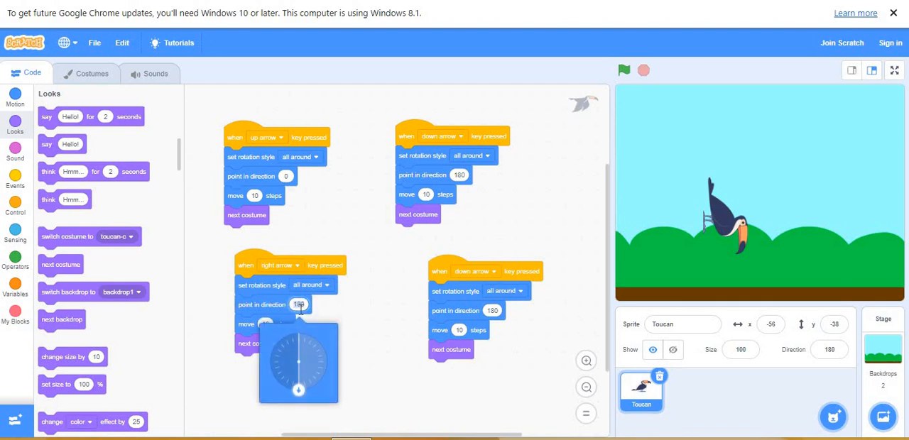
left_click_drag(298, 389, 325, 362)
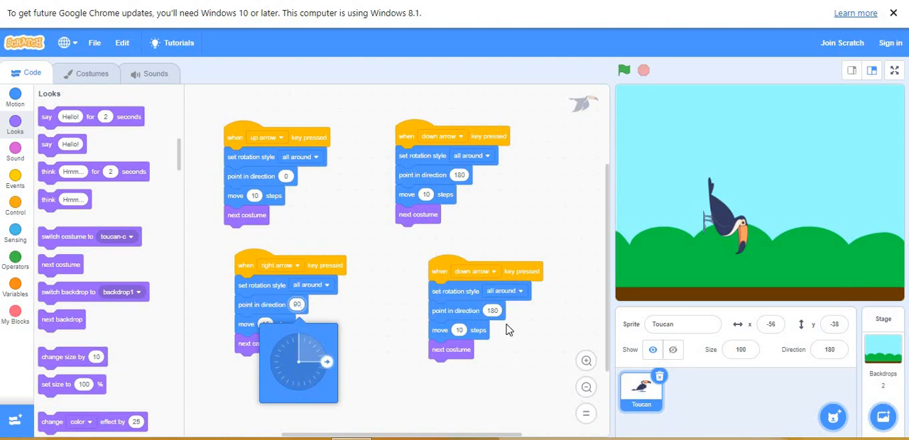
- Set the fourth script's key to left arrow and its direction to -90
left_click(474, 272)
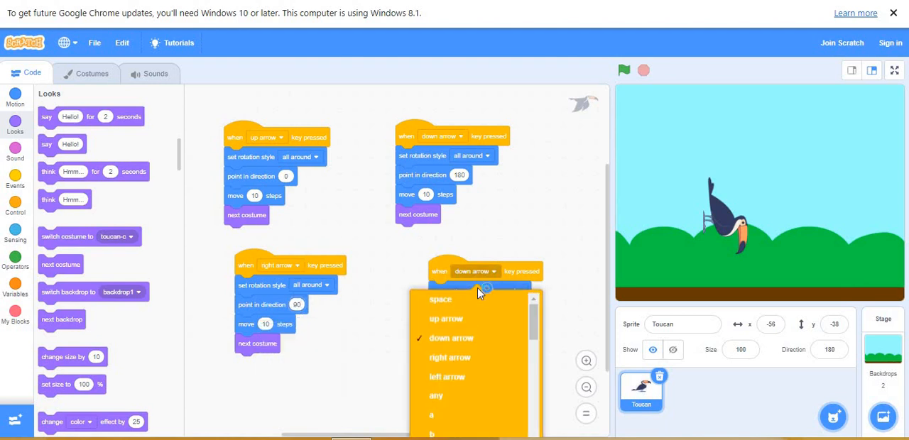
mouse_move(452, 378)
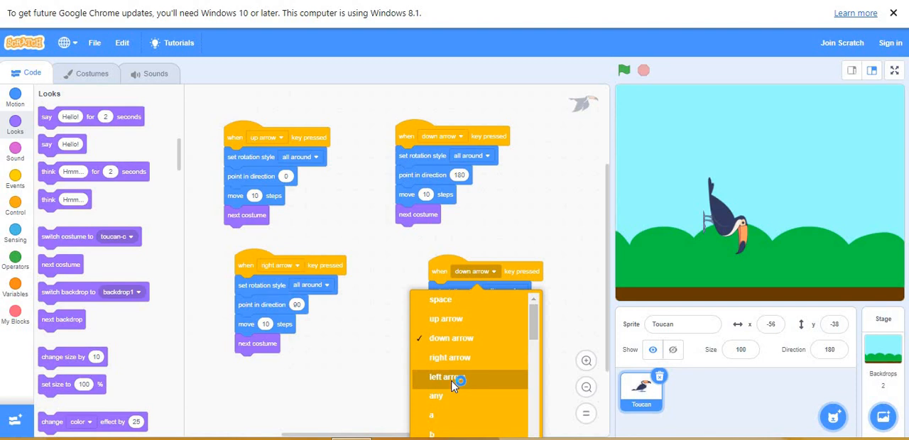
left_click(443, 377)
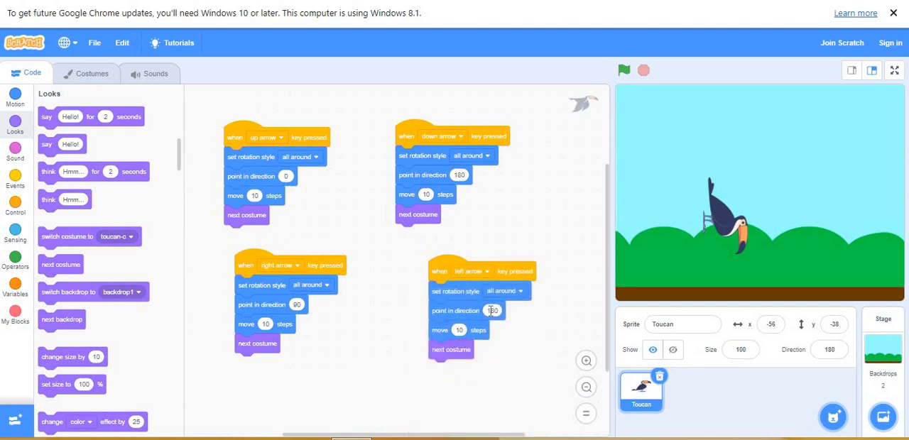
left_click(491, 310)
type("-90")
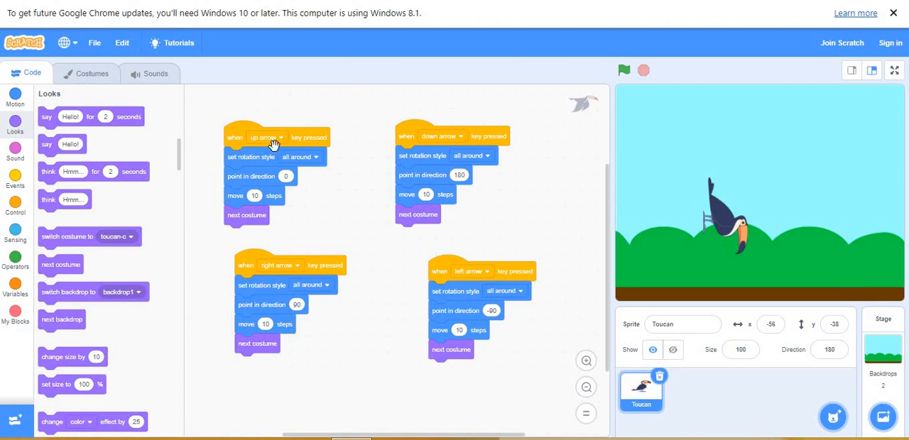
mouse_move(438, 145)
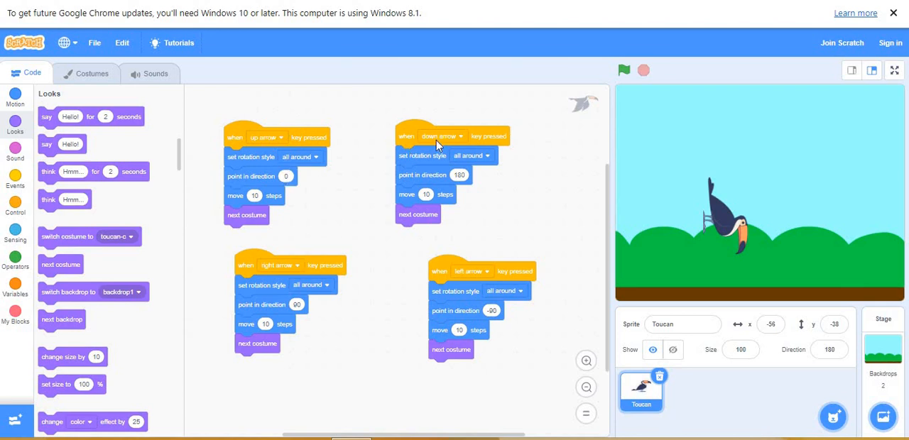
mouse_move(257, 276)
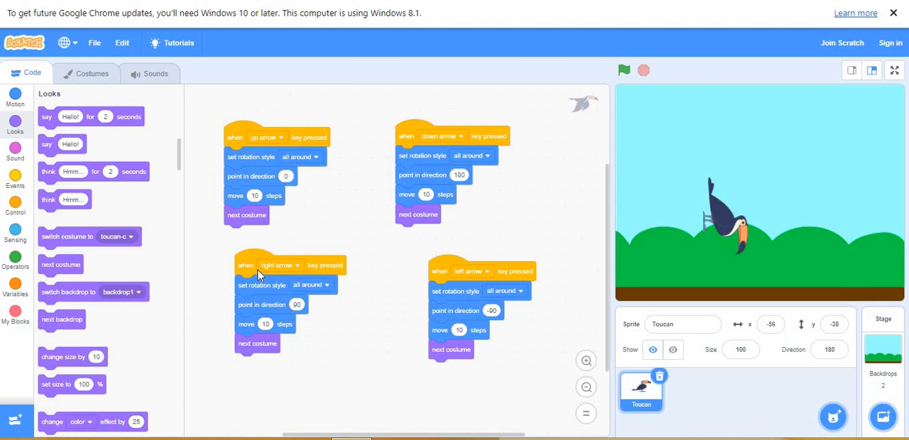
mouse_move(458, 283)
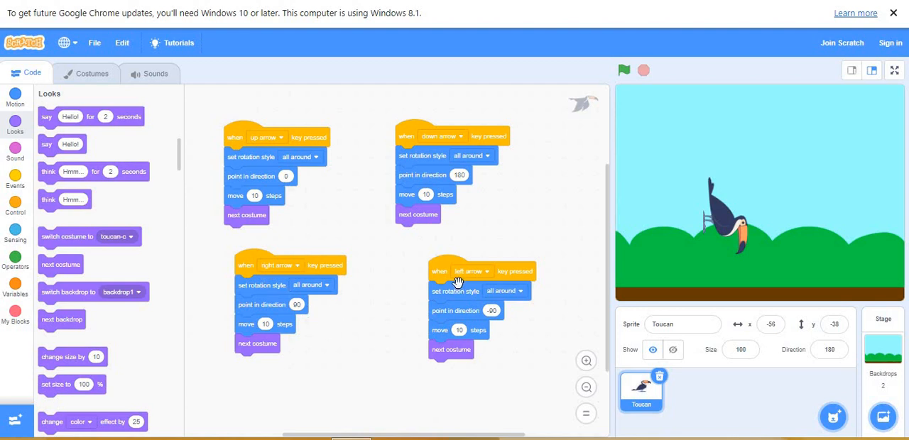
mouse_move(497, 315)
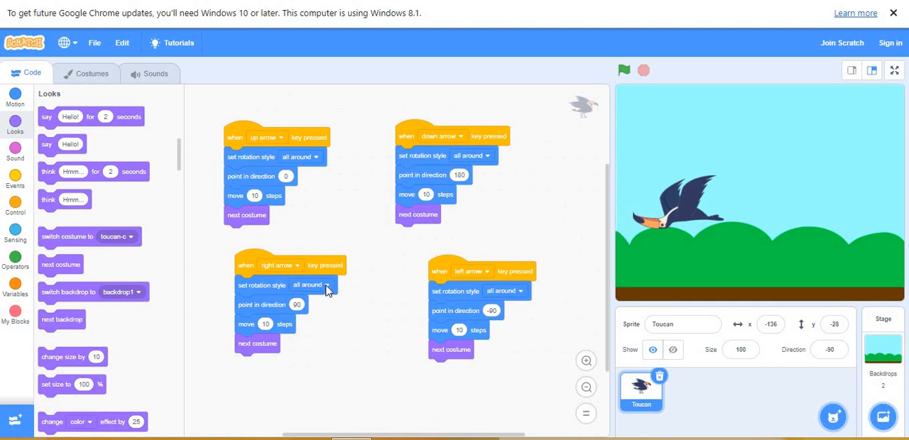
- Change the right-arrow script's rotation style from all around to left-right
left_click(311, 284)
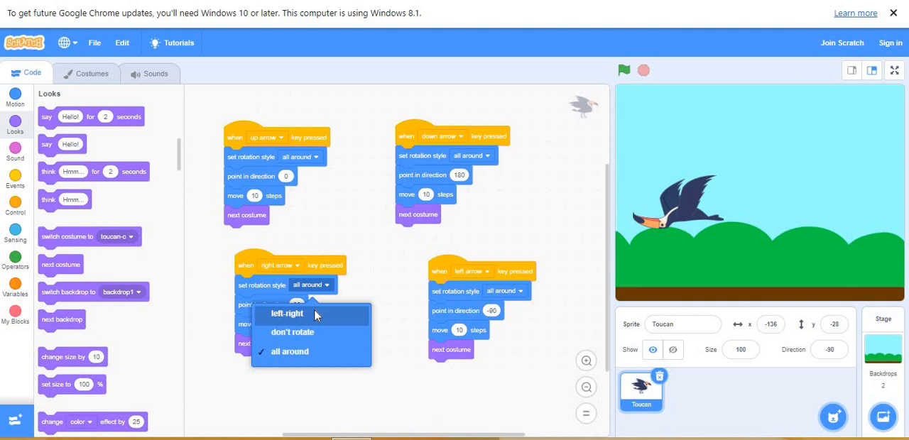
left_click(287, 314)
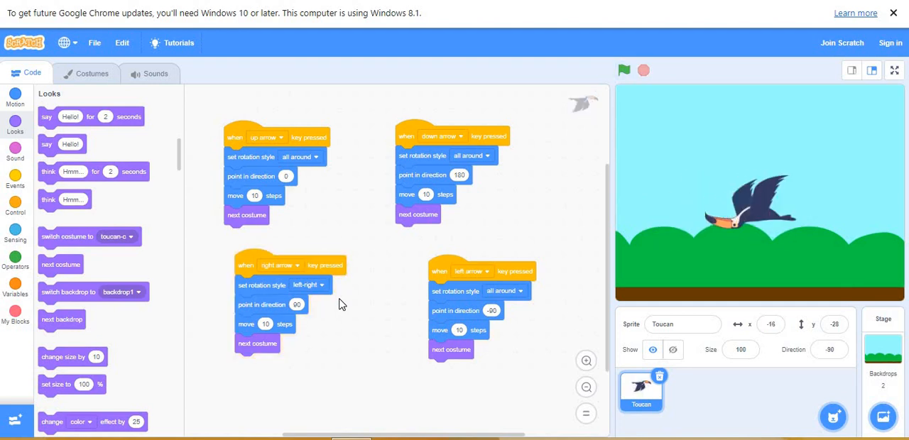
left_click(305, 284)
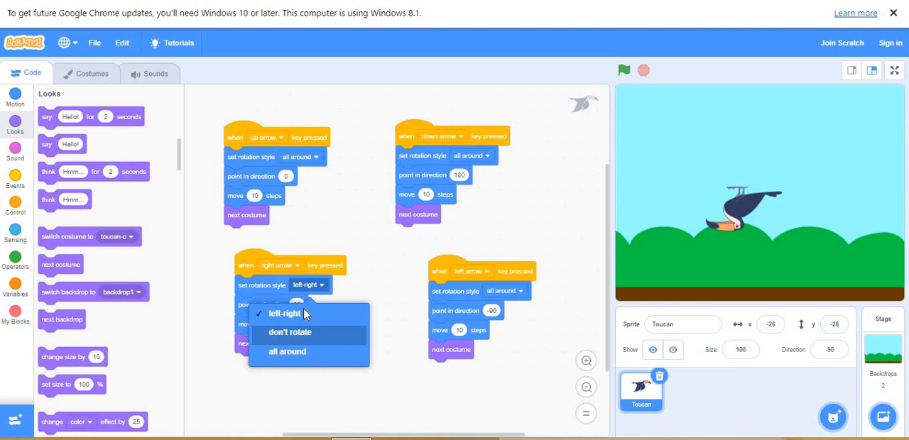
left_click(284, 312)
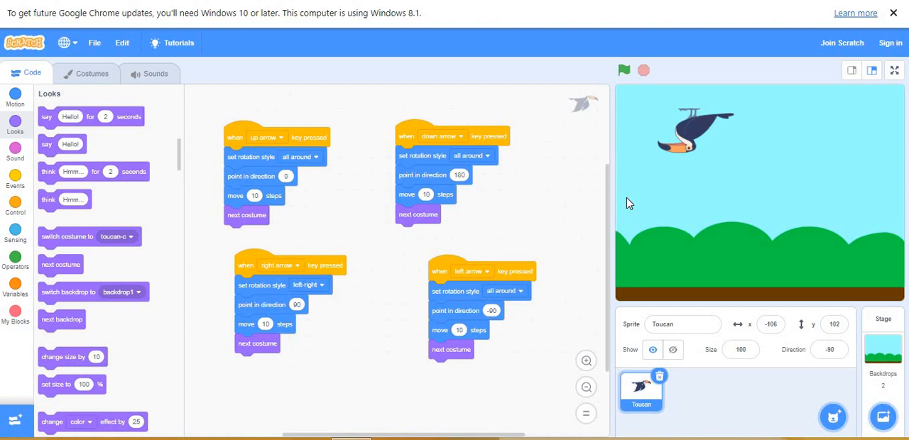
mouse_move(324, 291)
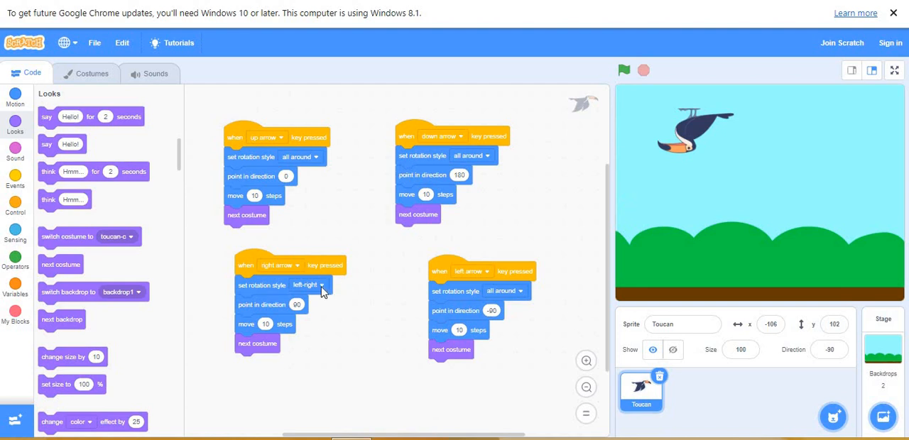
- Restore the right arrow script's rotation style to all around
left_click(310, 284)
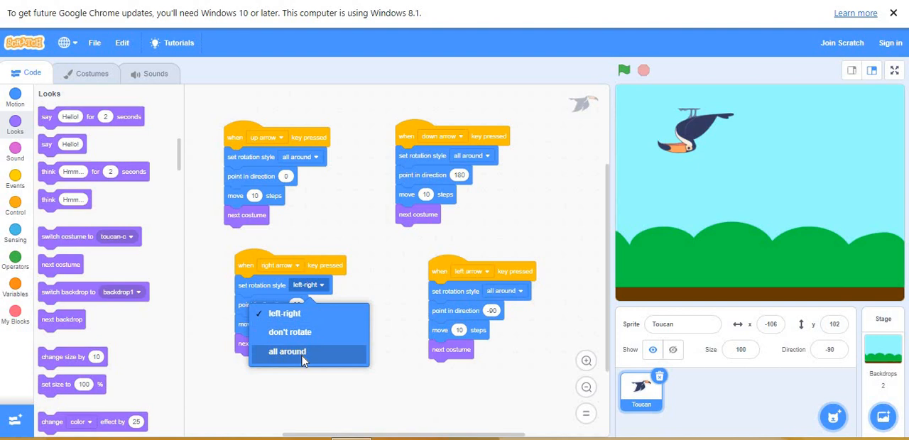
left_click(287, 352)
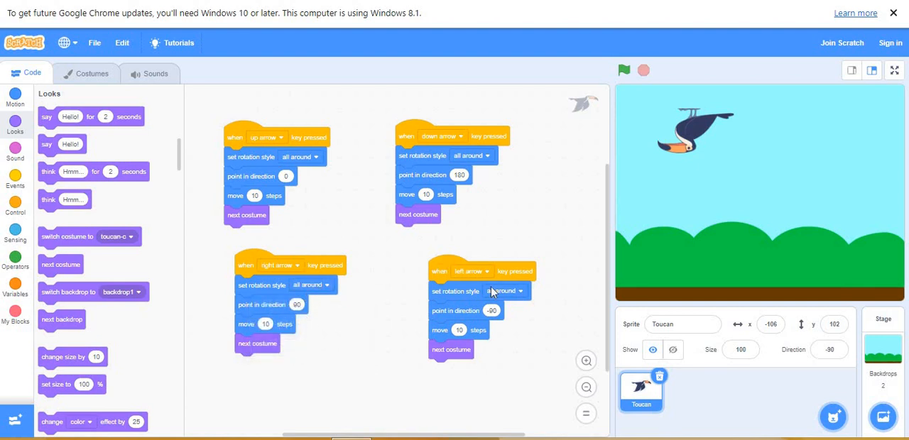
- Set the left arrow script's rotation style to left-right so the Toucan stays upright
left_click(506, 291)
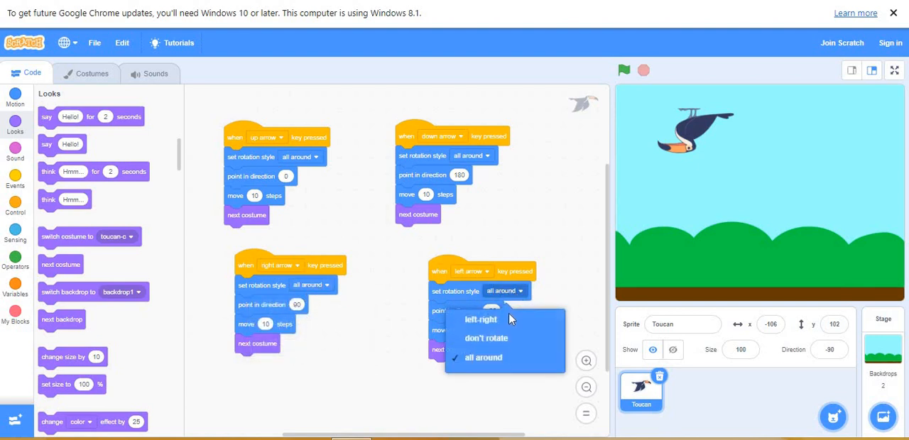
left_click(480, 318)
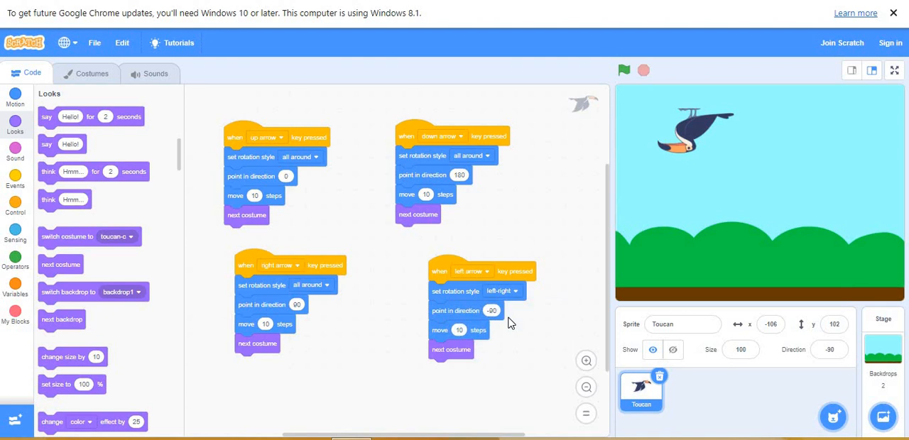
left_click(623, 70)
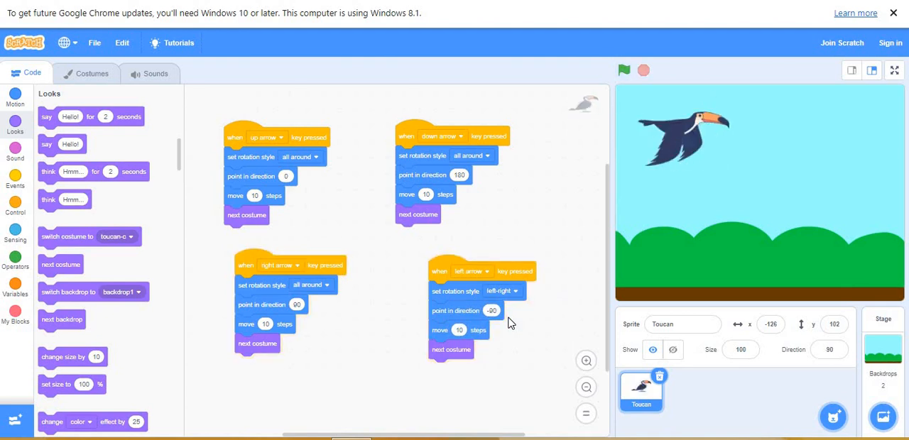